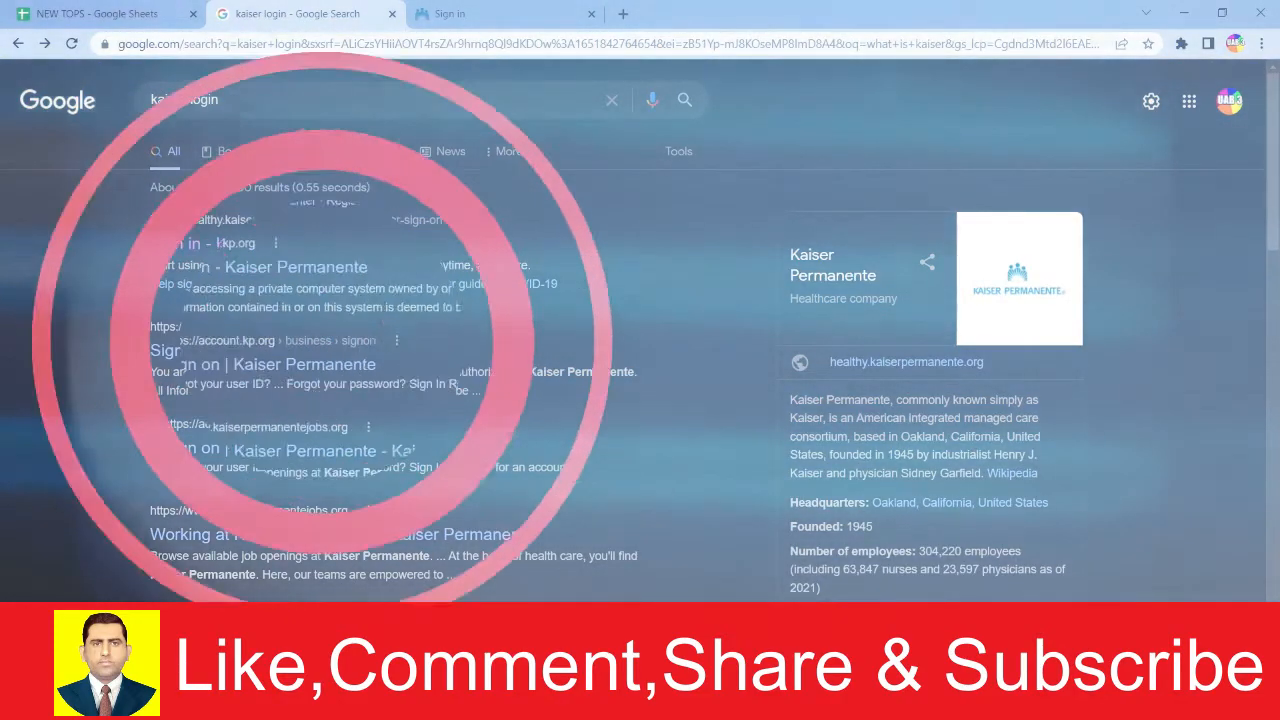
# - Open the 'Sign in - Kaiser Permanente' result from the kaiser login search
pyautogui.scroll(-3)
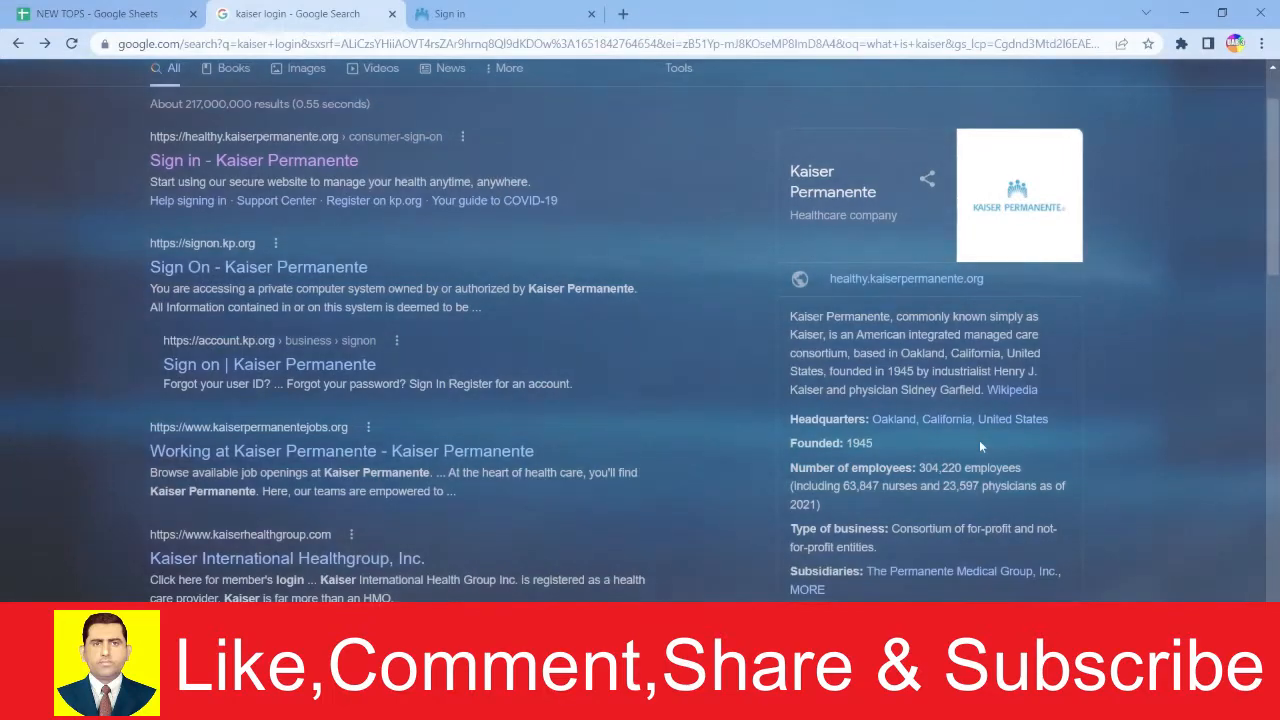
pyautogui.scroll(-3)
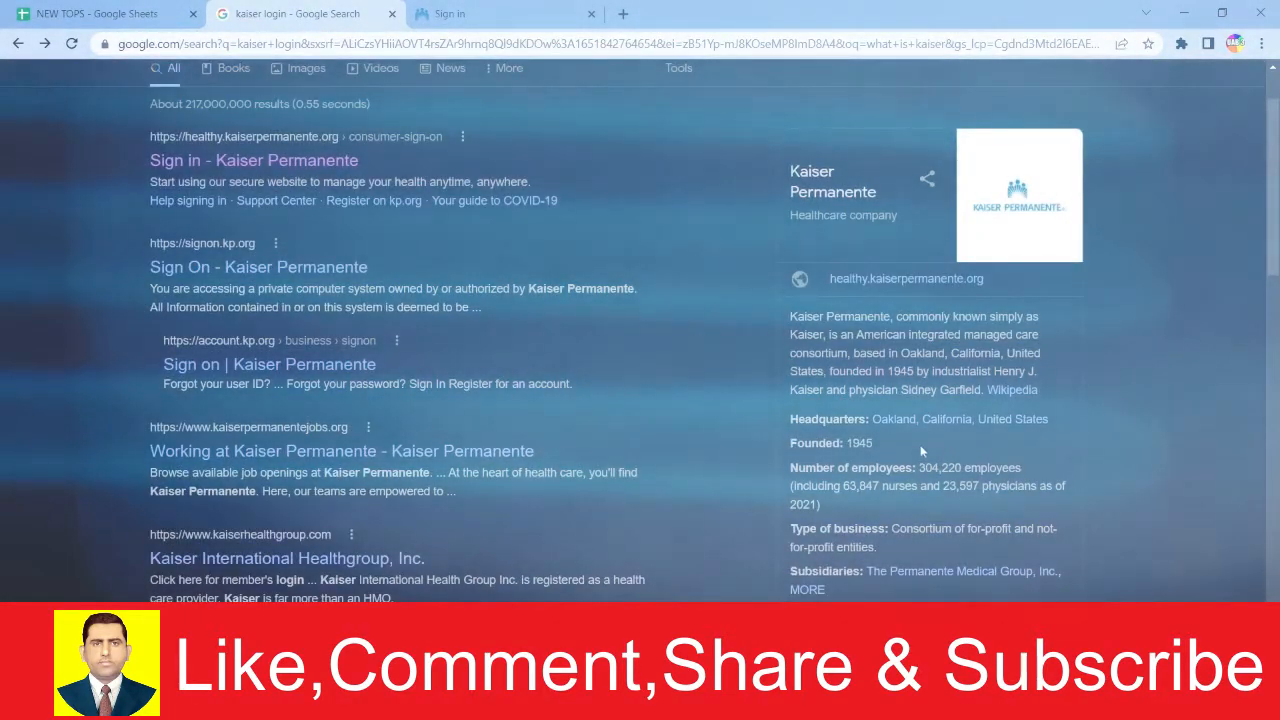
pyautogui.scroll(-3)
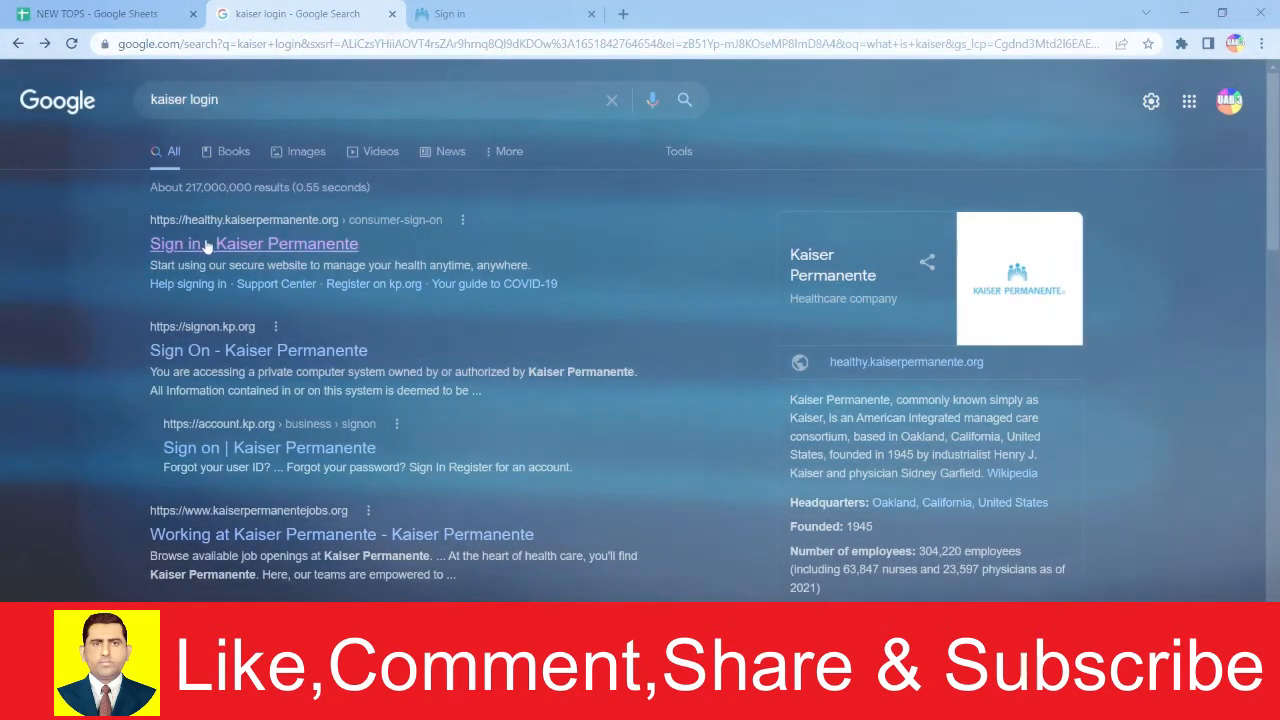
pyautogui.click(252, 244)
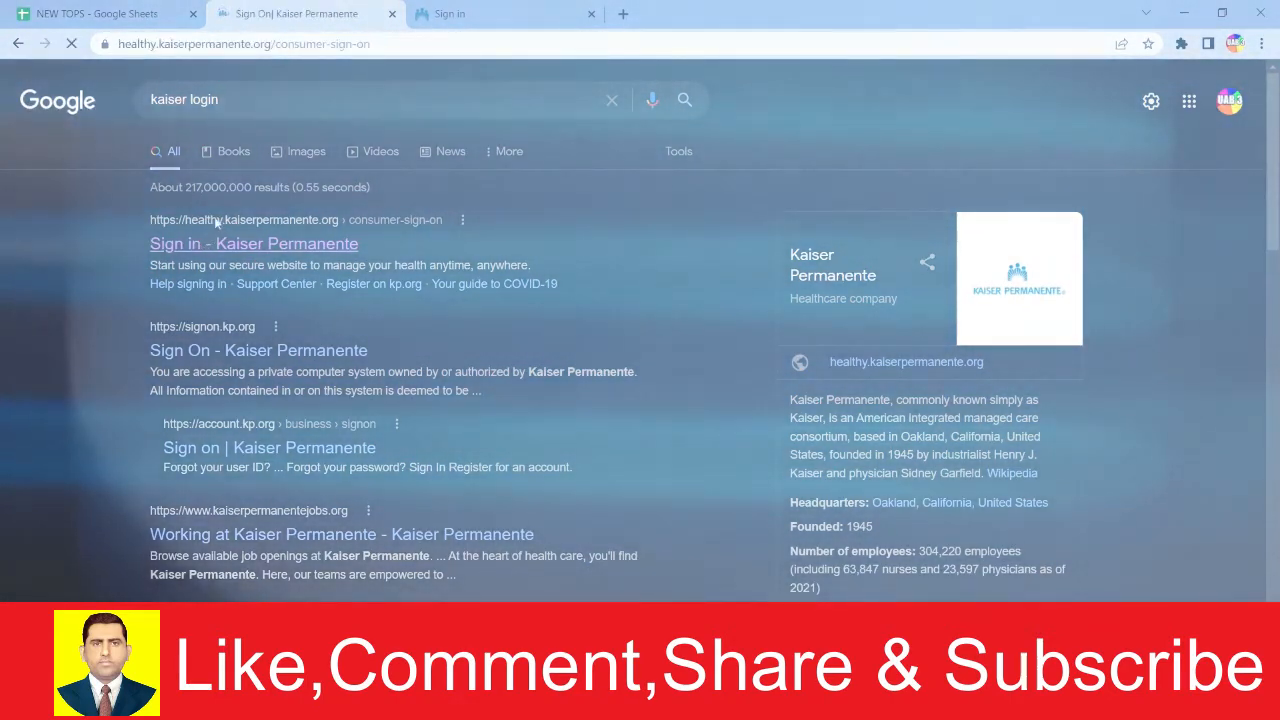
pyautogui.click(252, 244)
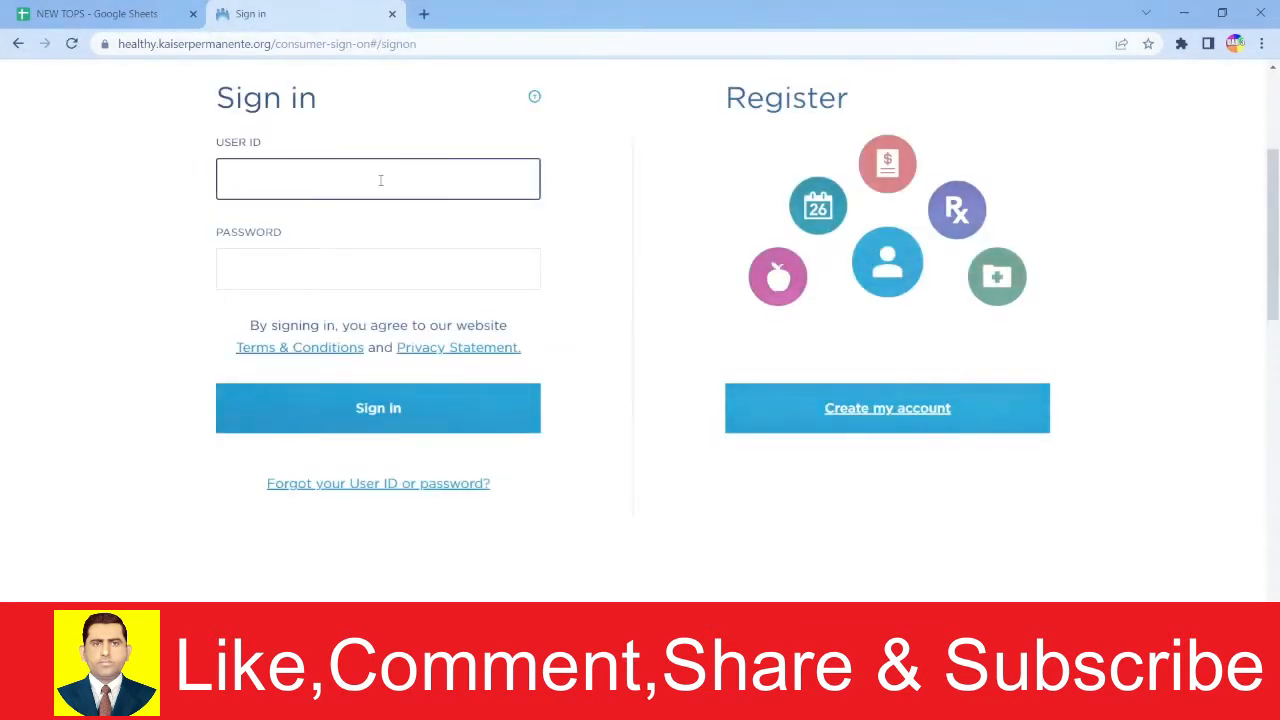
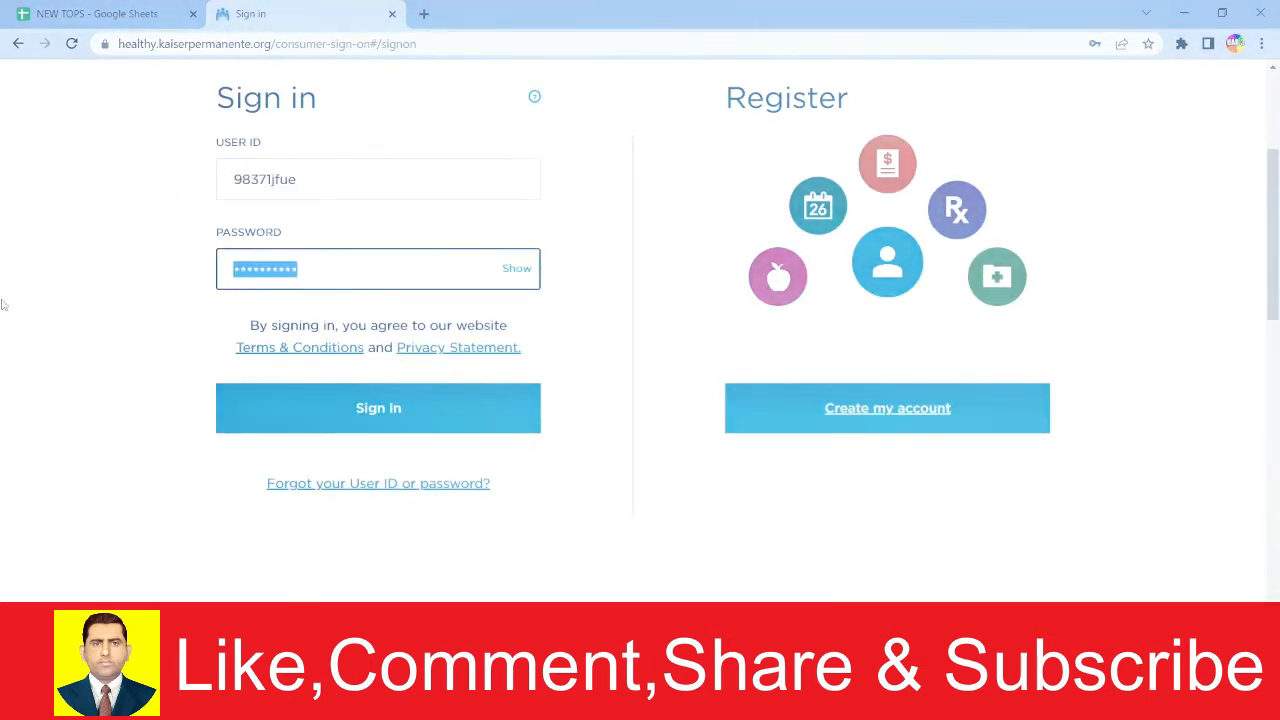
pyautogui.moveTo(358, 488)
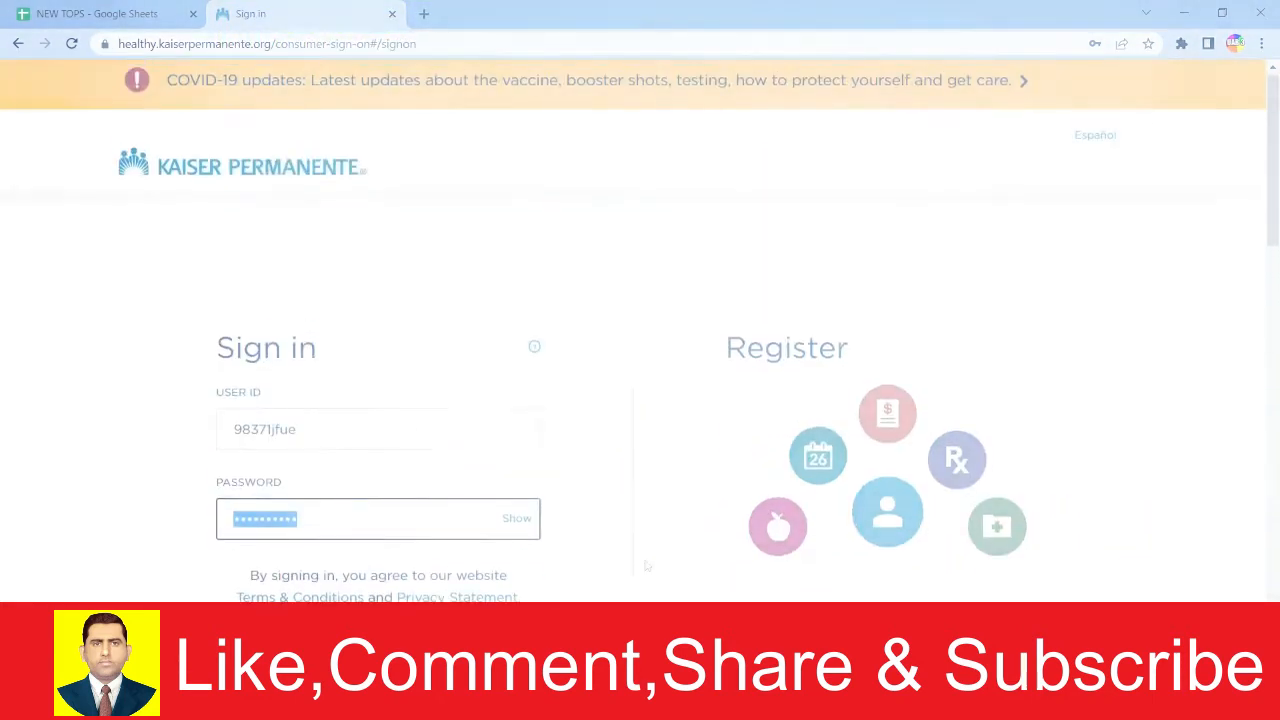
pyautogui.scroll(-3)
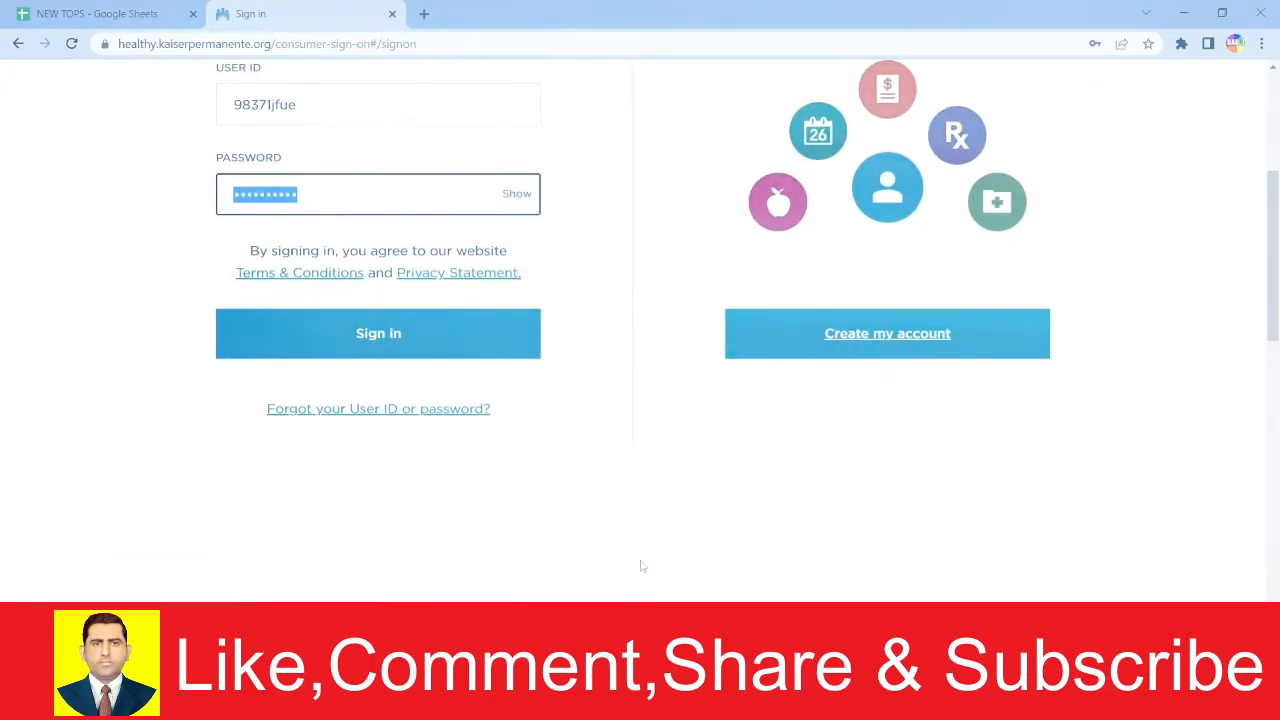
pyautogui.moveTo(588, 528)
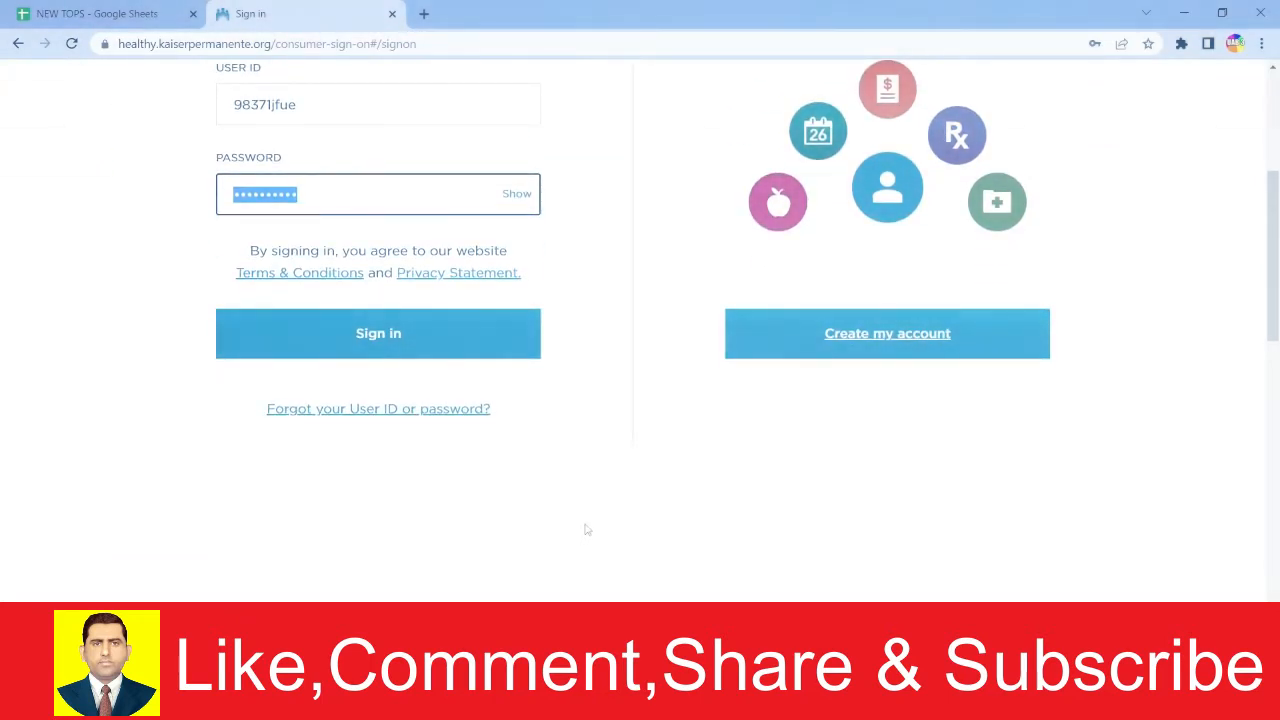